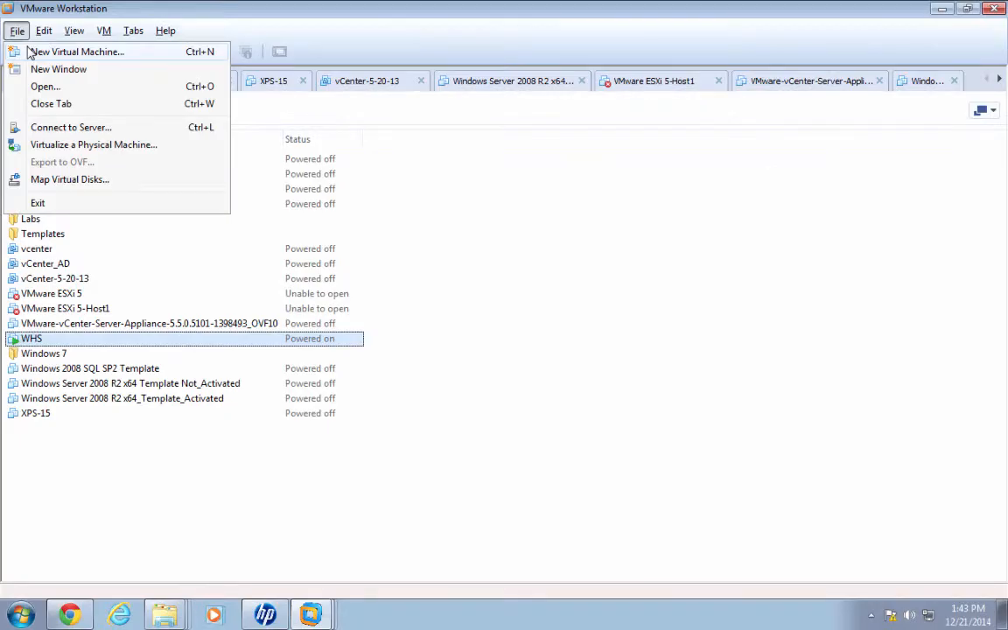
- Start a typical new virtual machine that installs from the VMware-VMvisor ESXi installer ISO
click(77, 51)
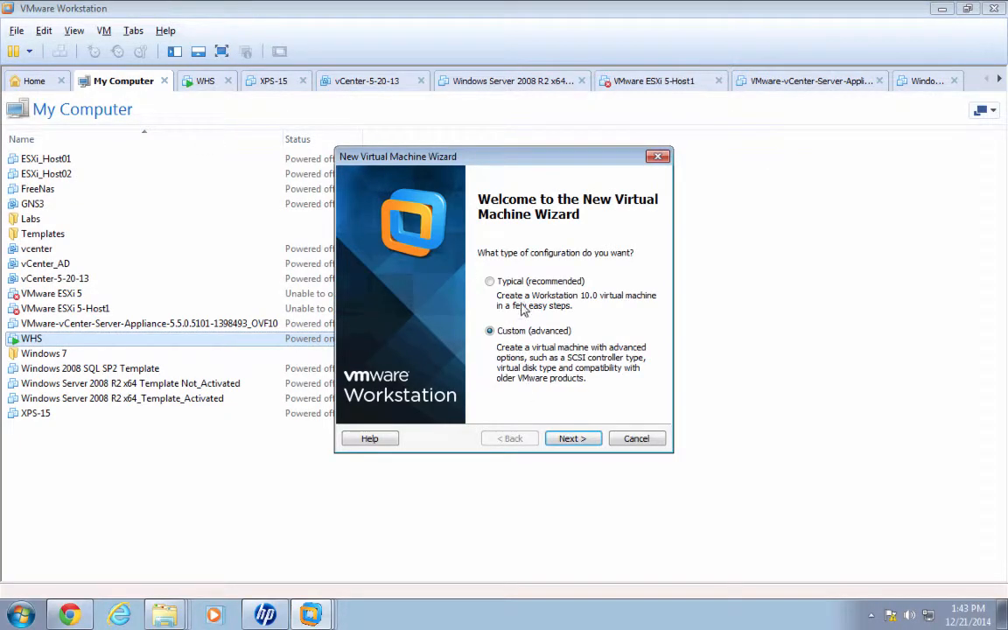
click(490, 281)
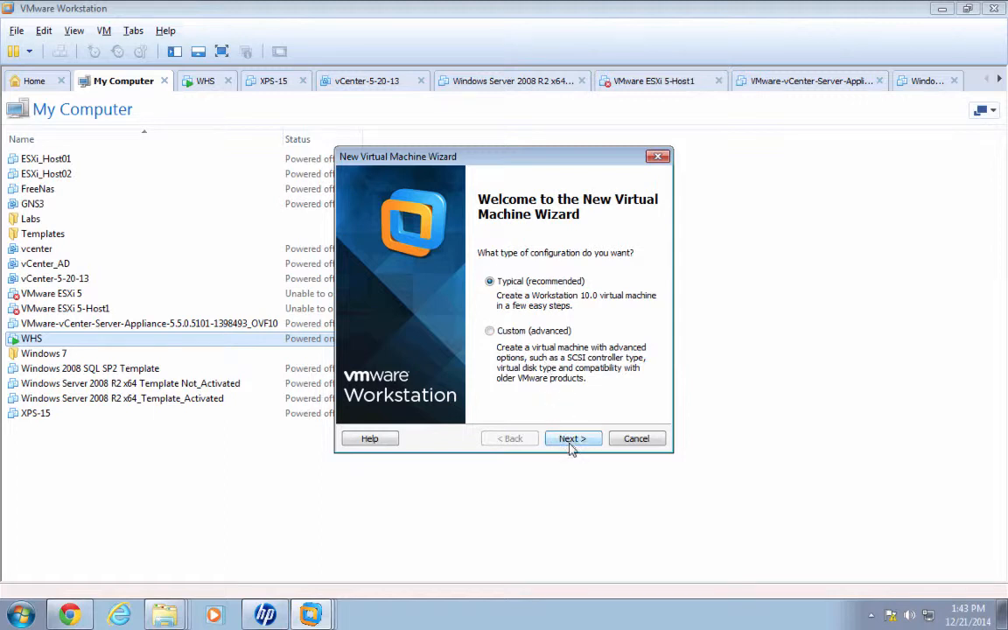
click(573, 439)
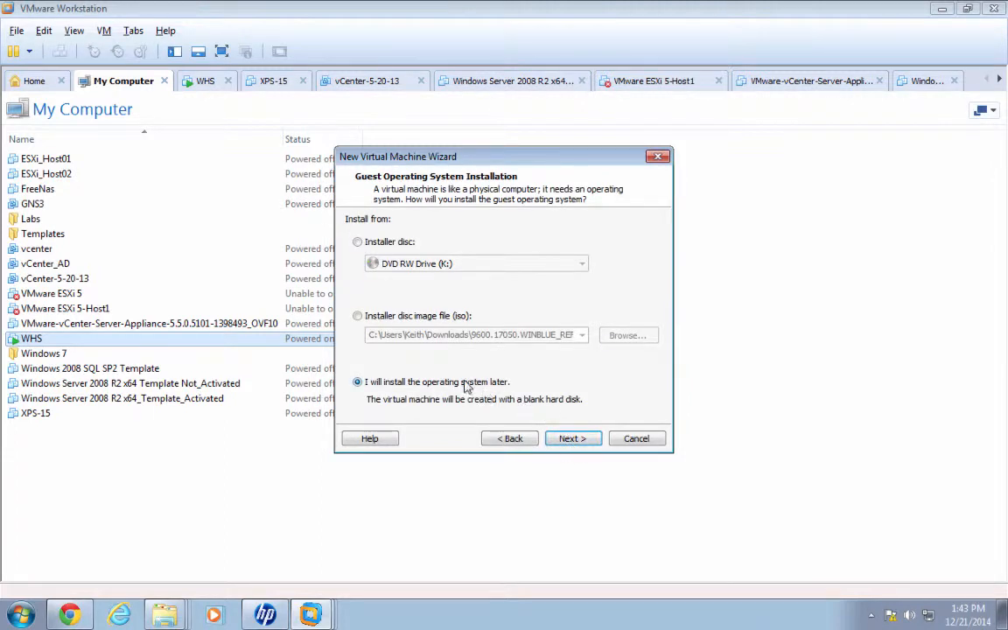
click(357, 314)
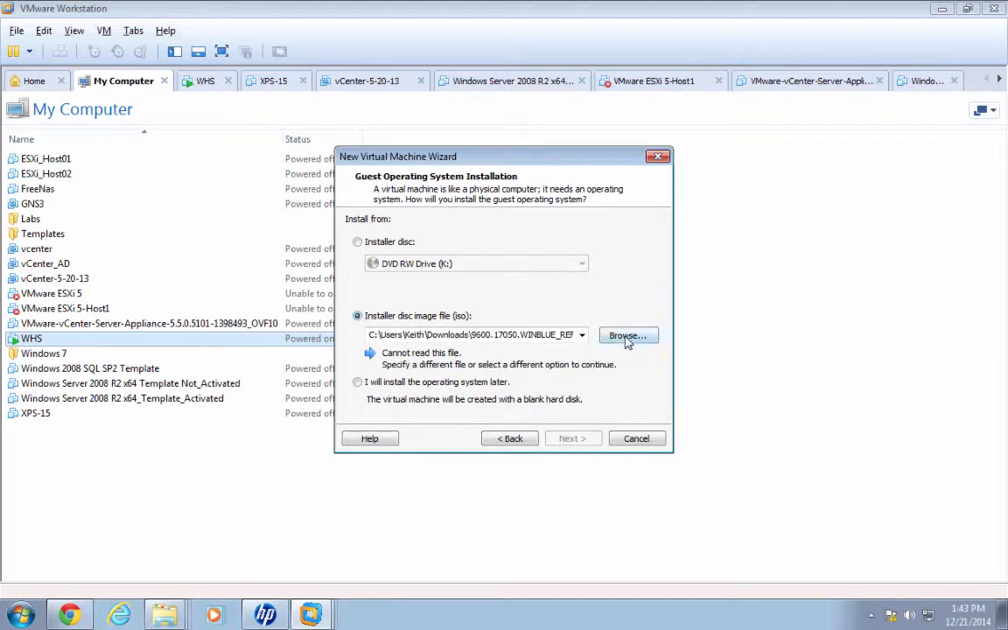
click(627, 335)
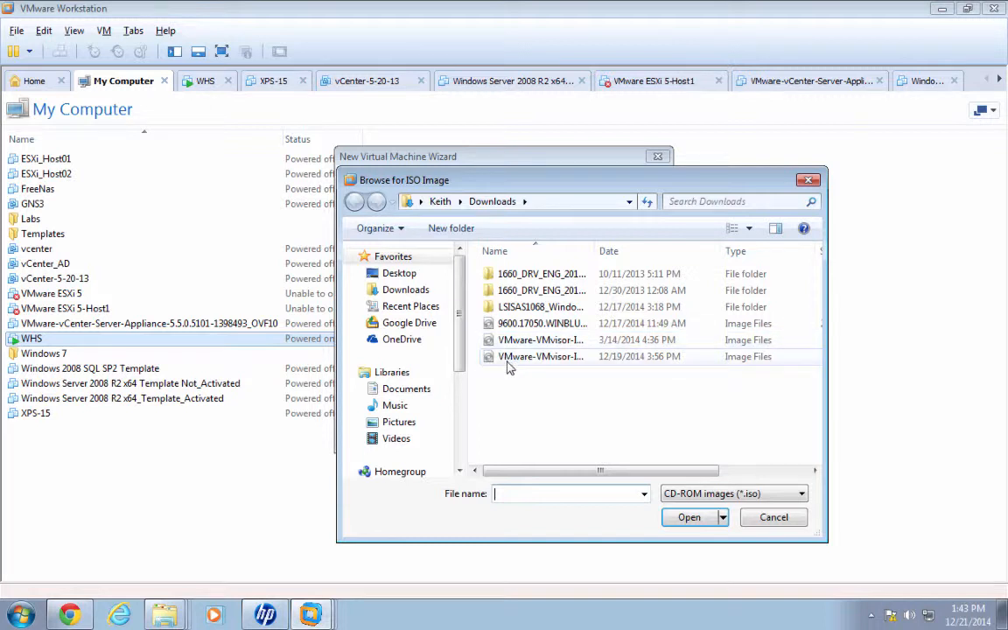
click(540, 356)
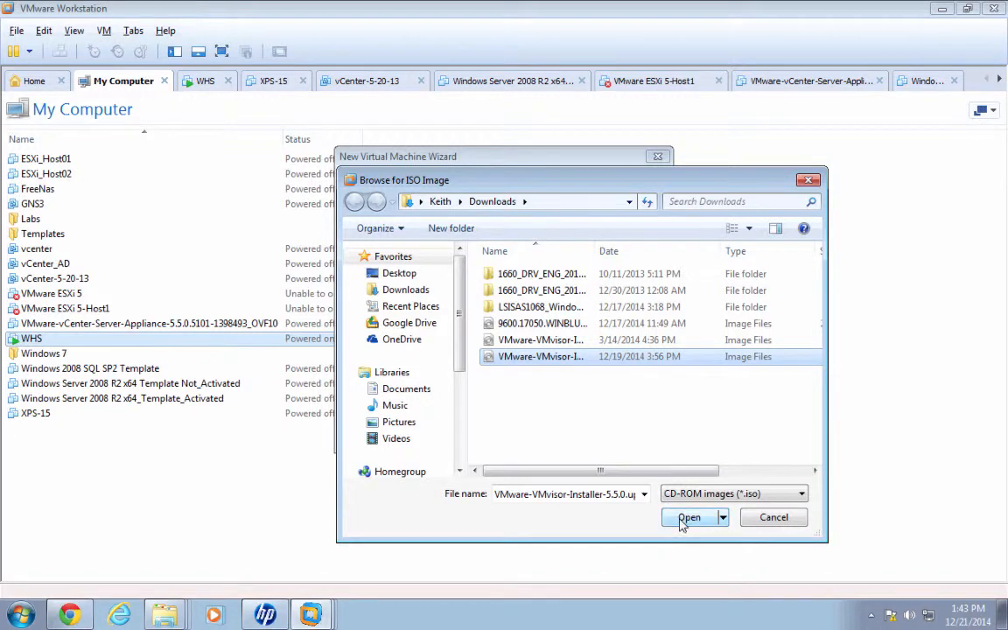
click(689, 517)
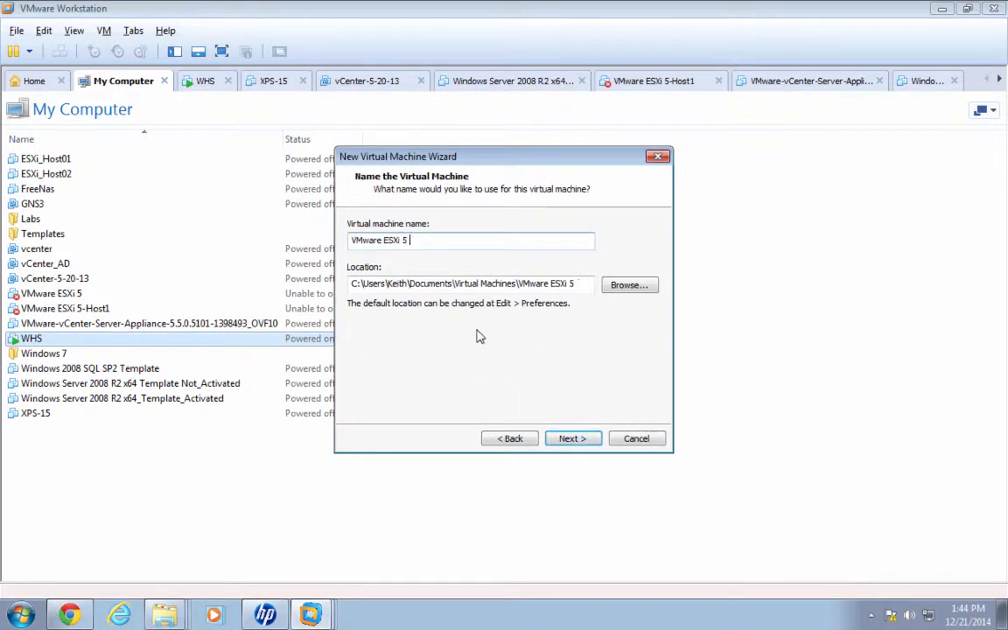
- Name the virtual machine 'VMware ESXi 5_Template' and continue to disk sizing
text(_)
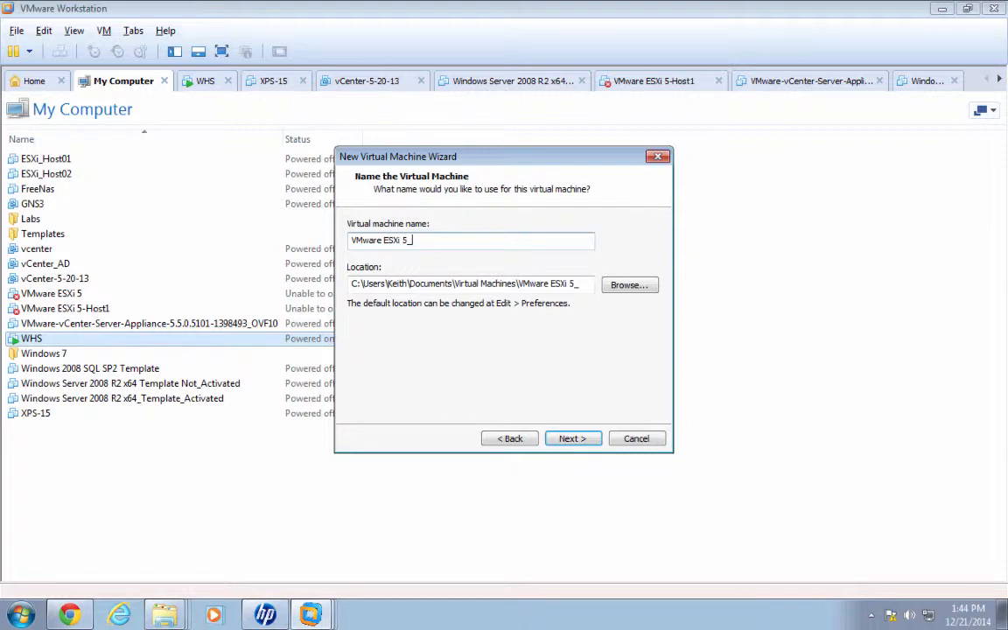
text(Tem)
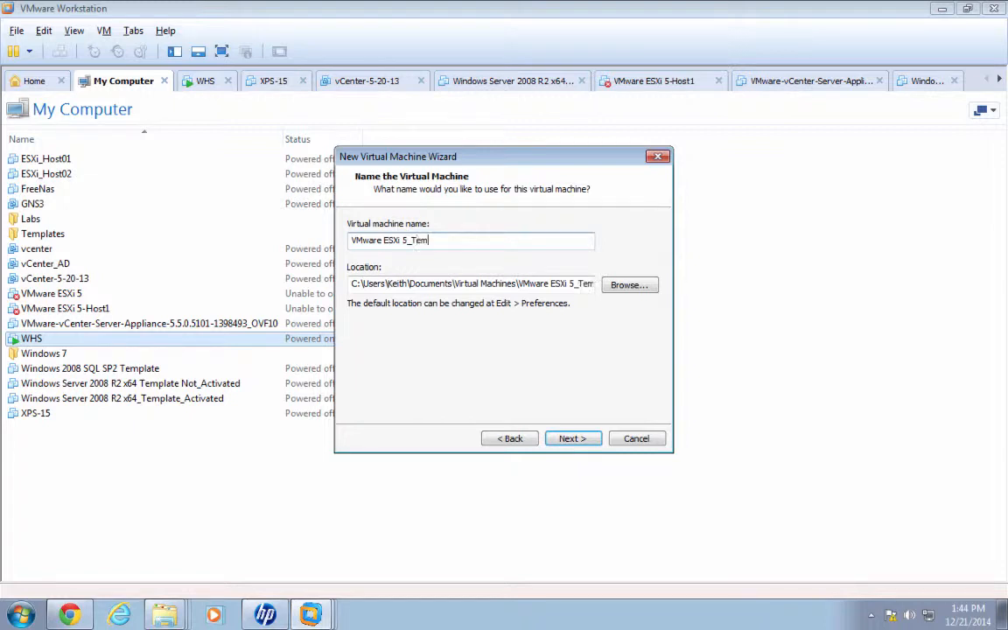
text(plate)
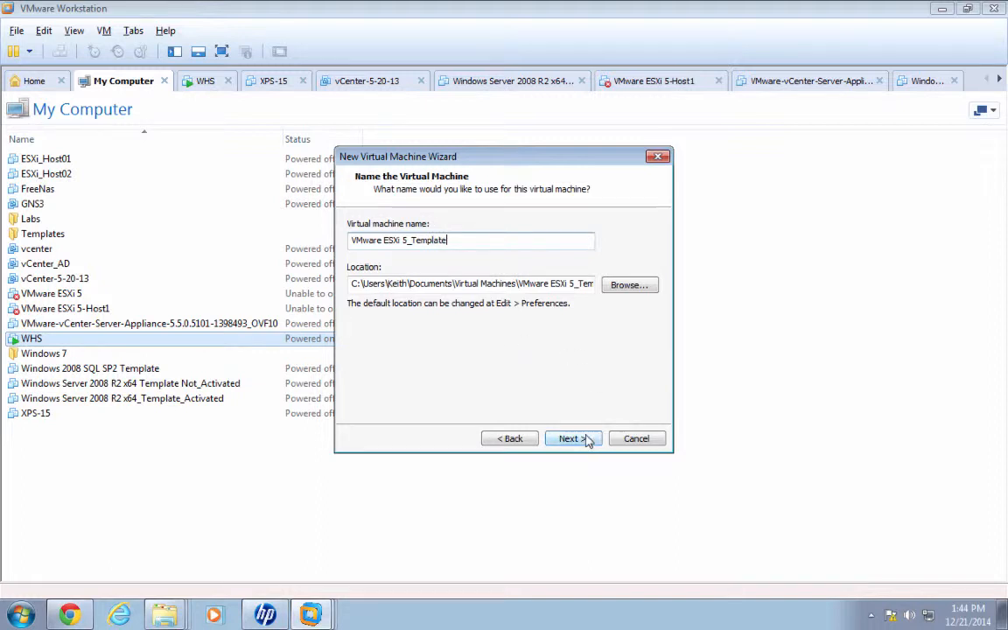
click(568, 439)
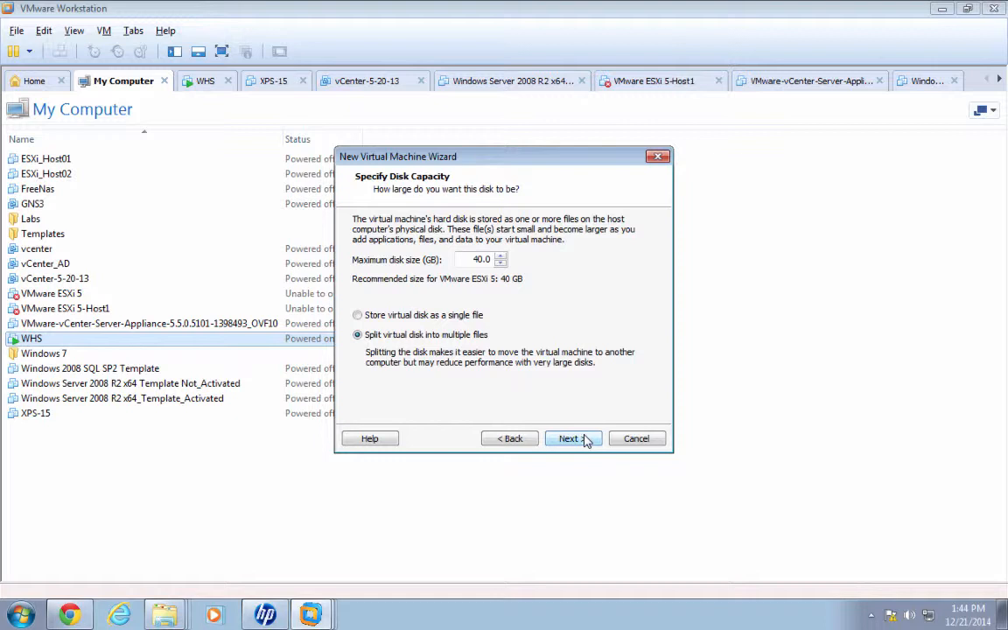
- Keep the 40 GB split disk and finish, powering on the VM to install ESXi 5.5
click(568, 438)
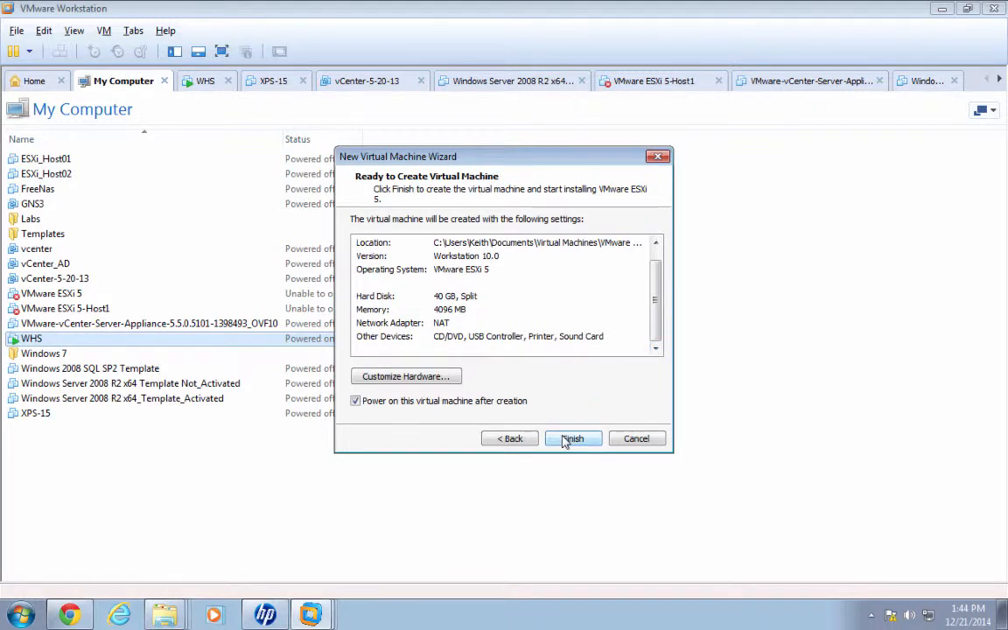
click(573, 438)
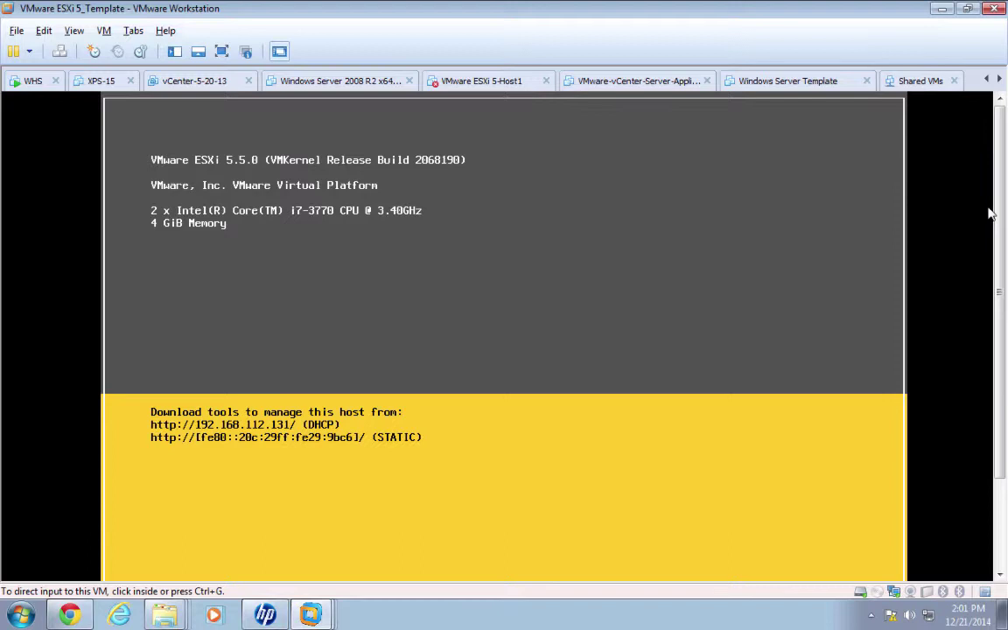
- Enter the ESXi console's System Customization and reach Troubleshooting Mode Options
scroll(down, 3)
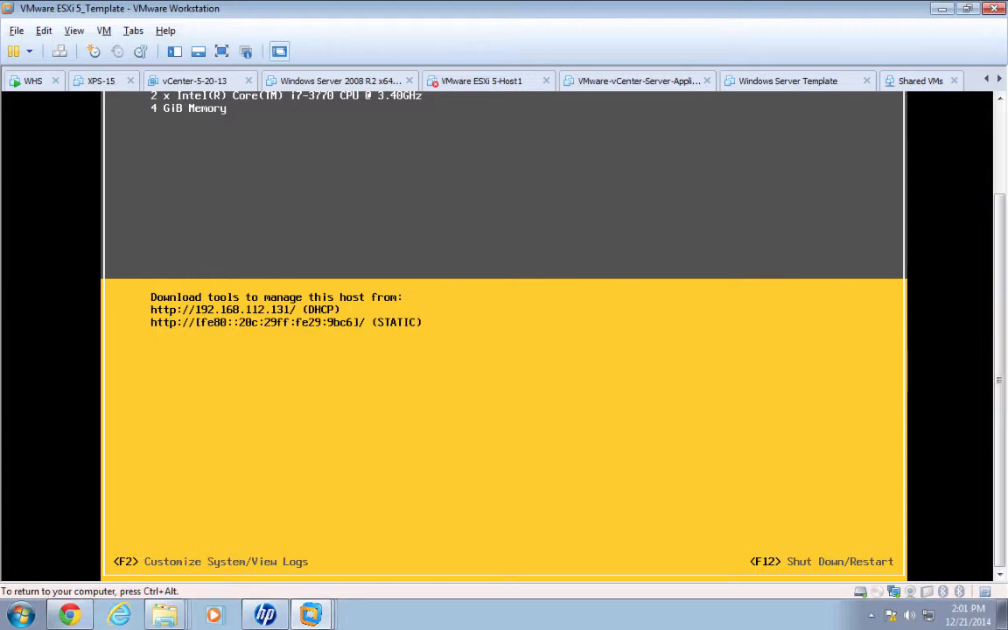
key(f2)
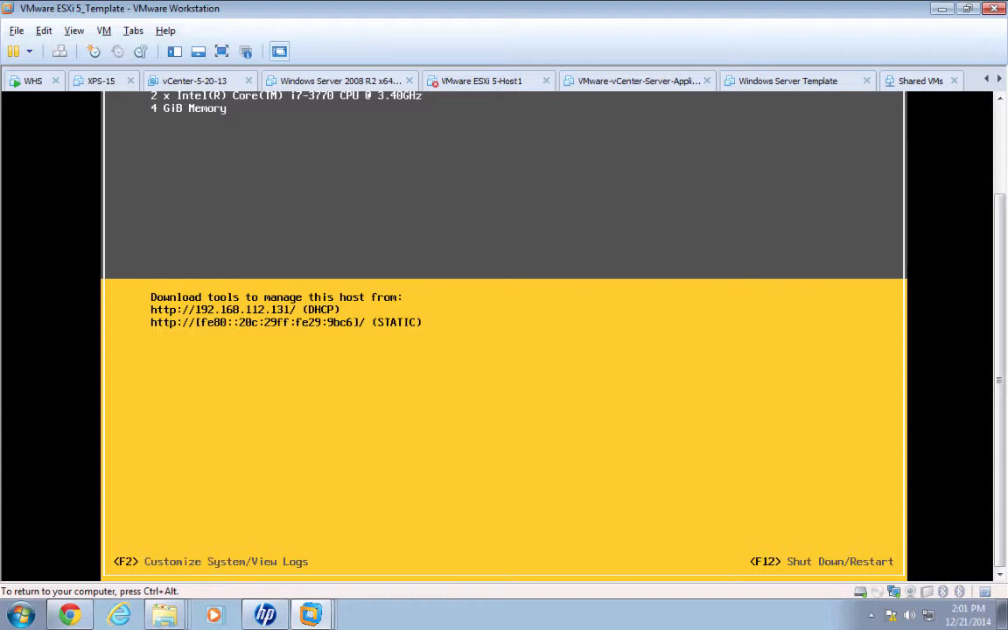
key(f2)
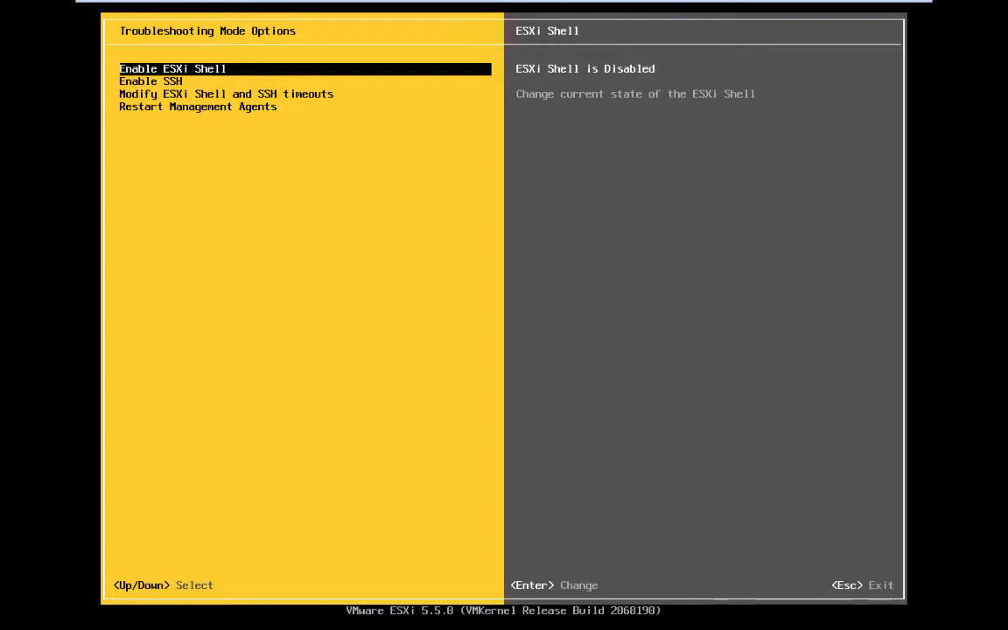
- Enable the ESXi Shell and SSH, then leave System Customization
key(Down)
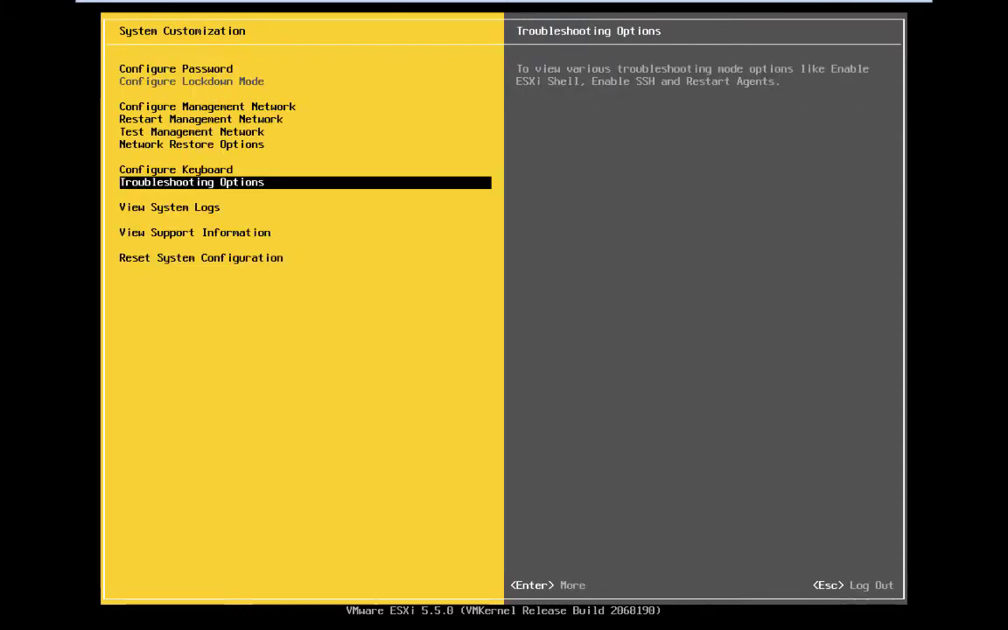
key(Up)
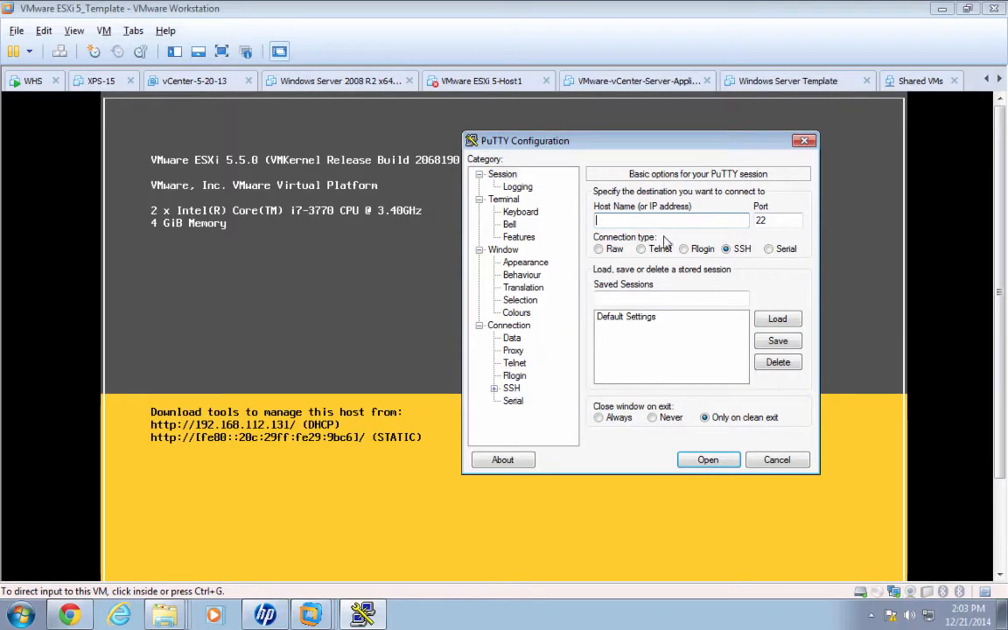
- Connect PuTTY over SSH to 192.168.112.131 and accept the host key
text(192.16)
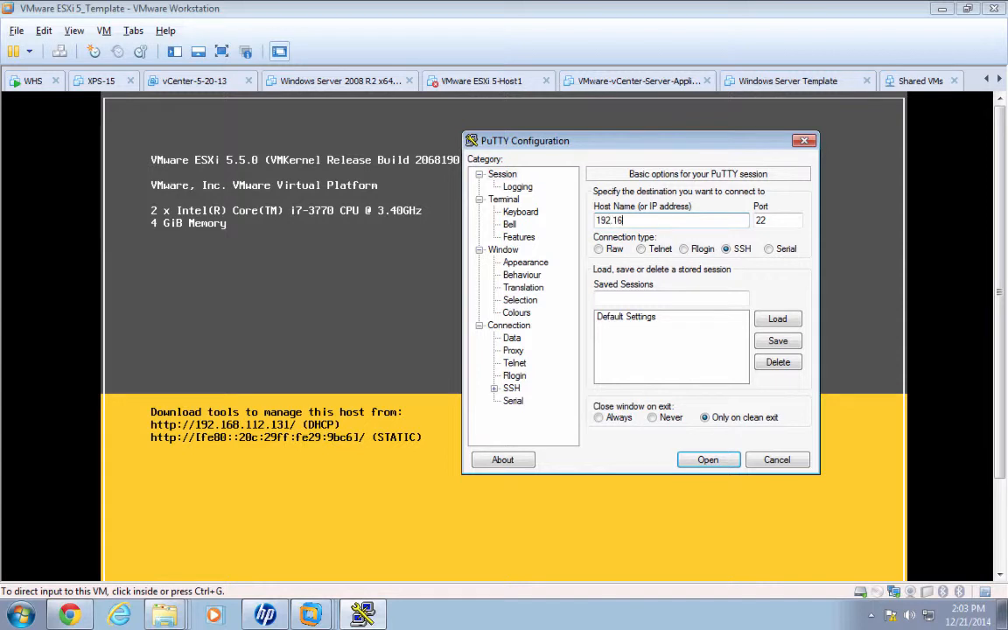
text(8.)
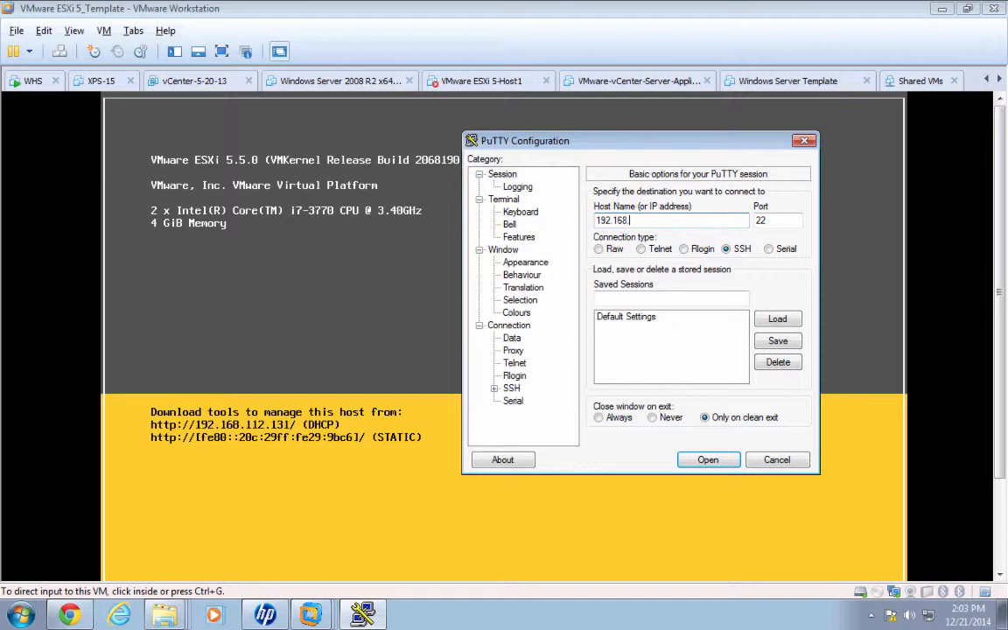
text(112.)
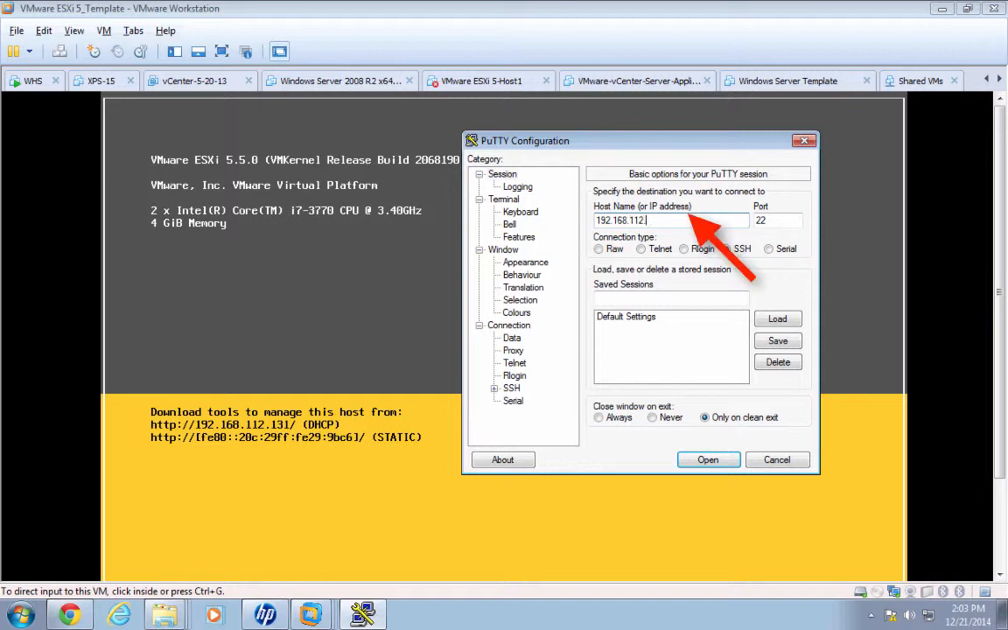
text(131)
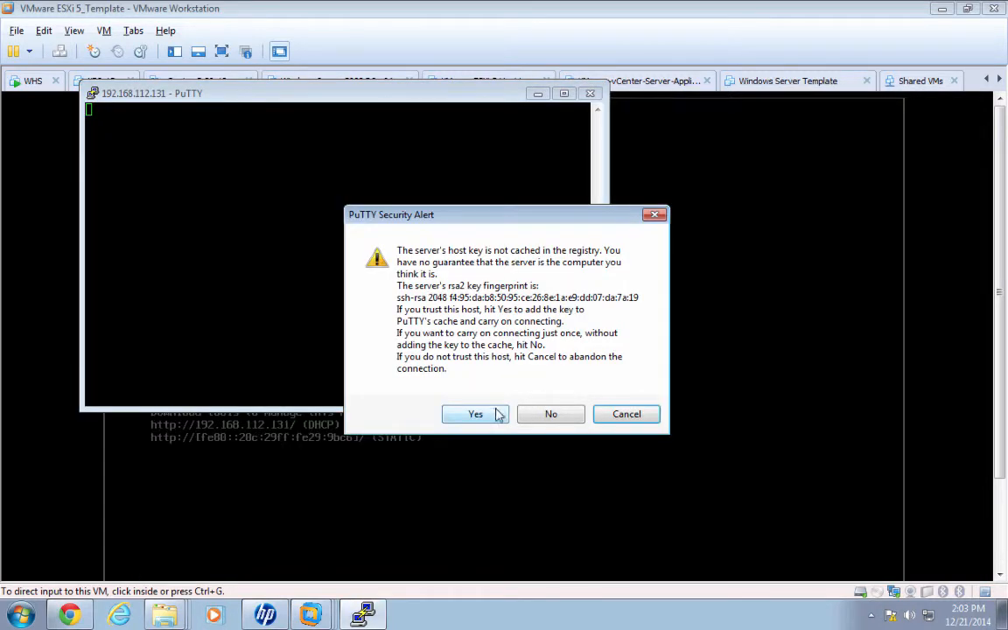
click(475, 414)
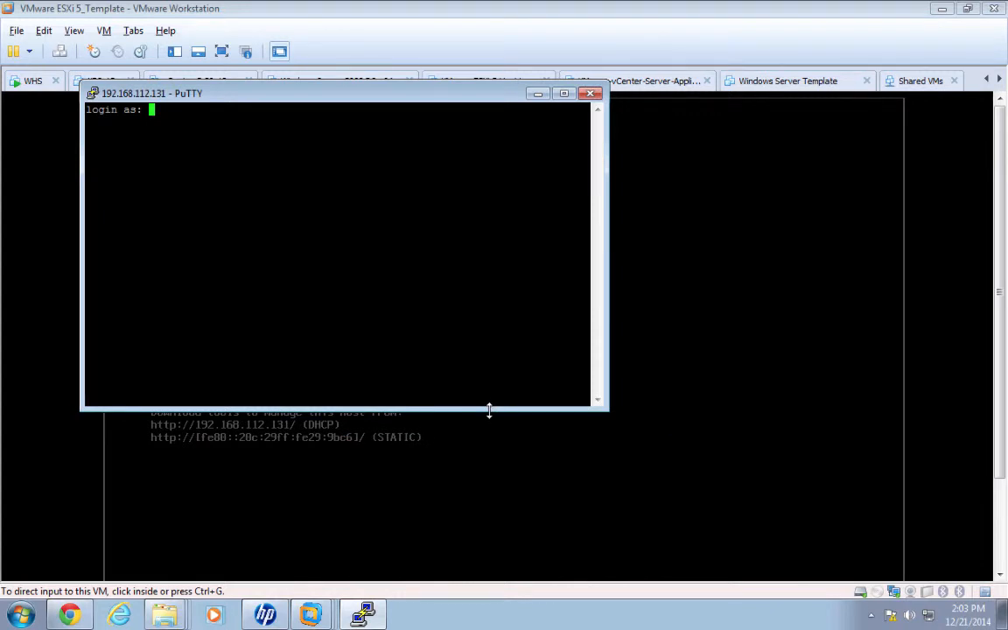
- Log in as root, install the maclearn dvfilter VIB with esxcli, and exit
text(root)
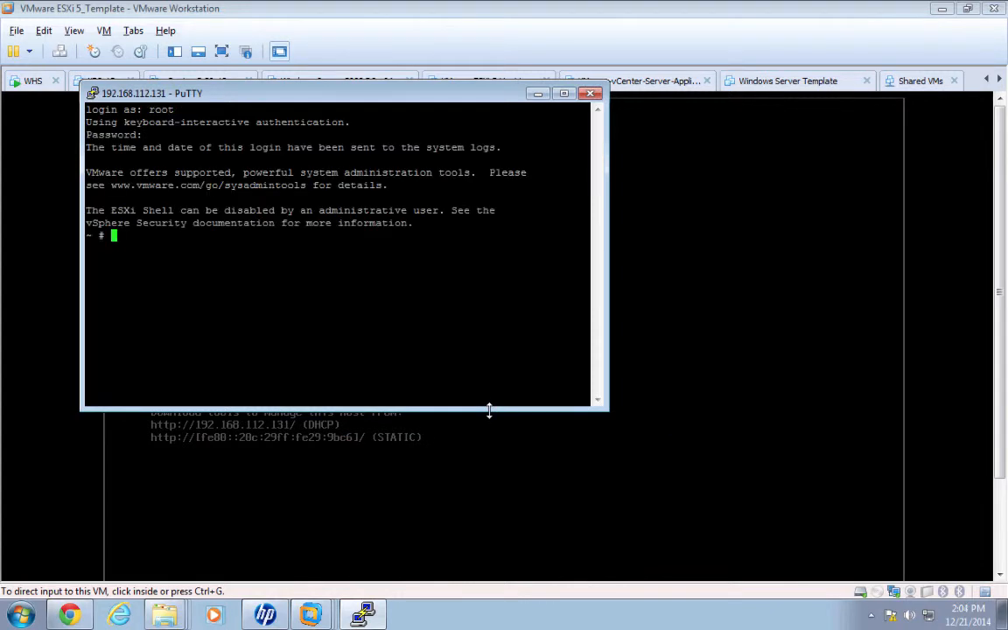
text(esx software)
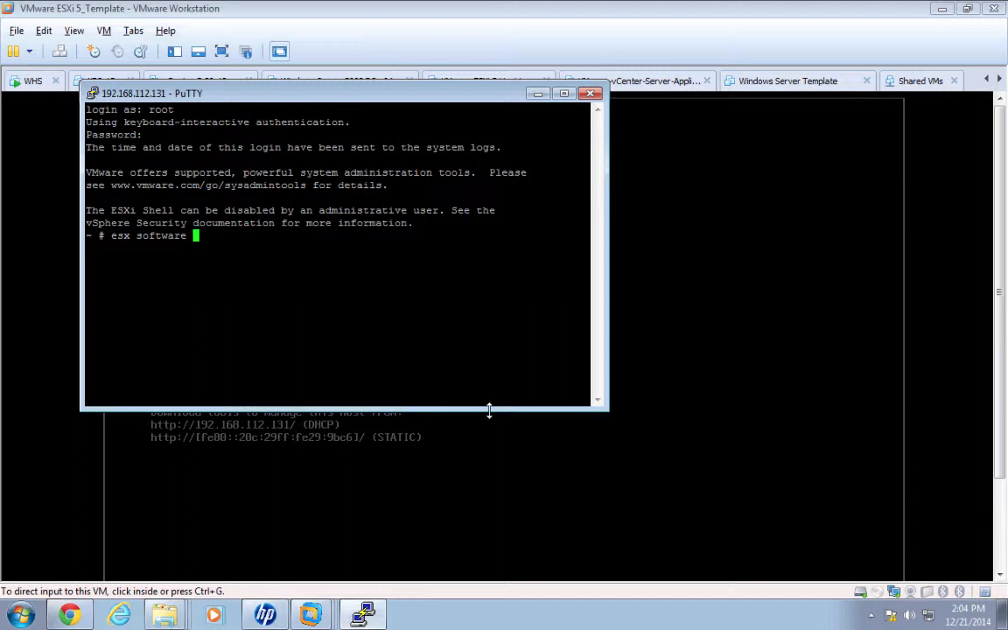
text(vib)
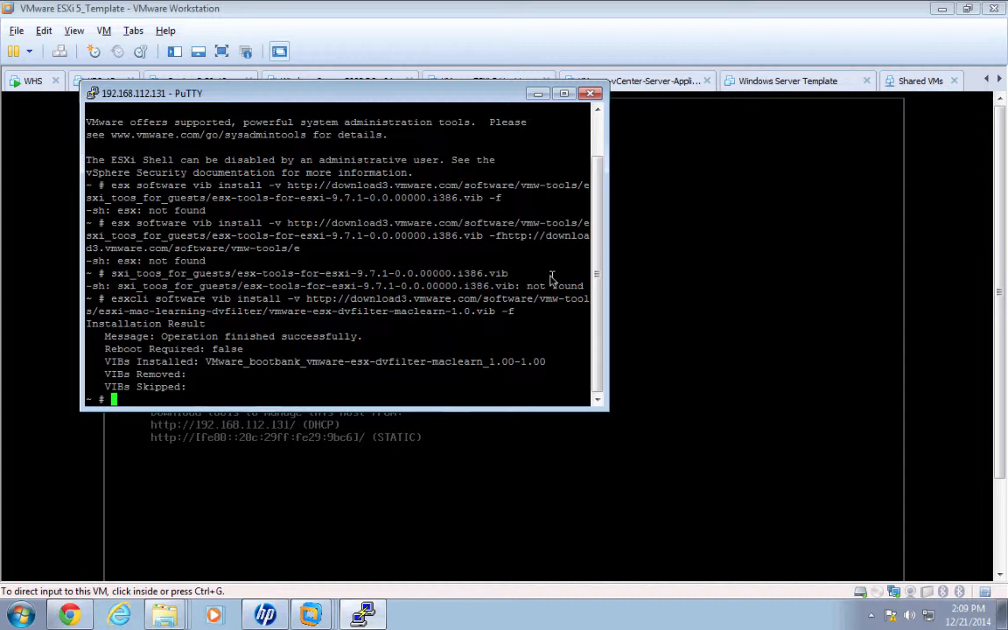
text(exi)
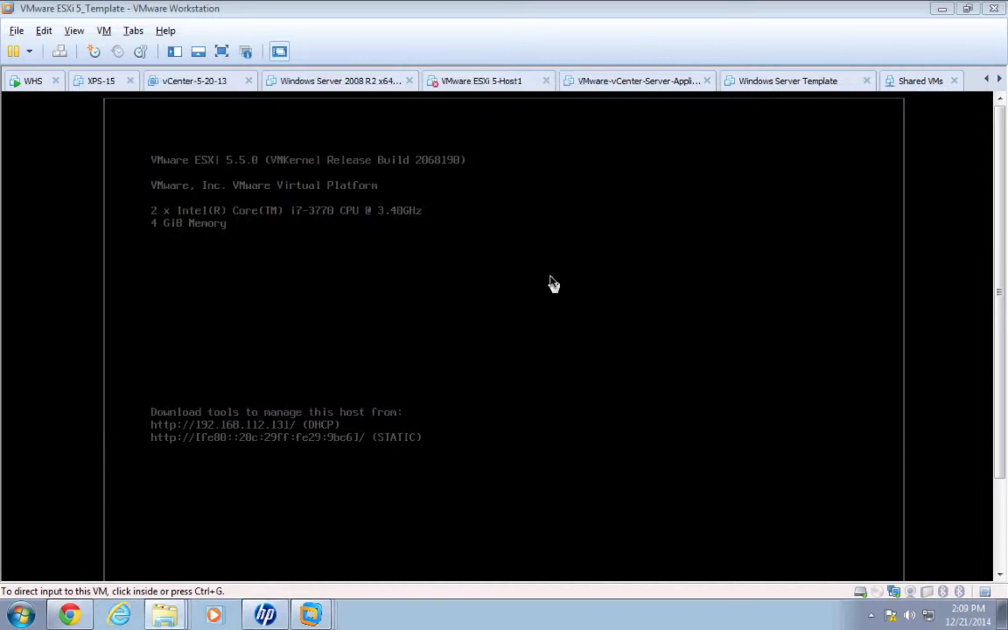
click(551, 280)
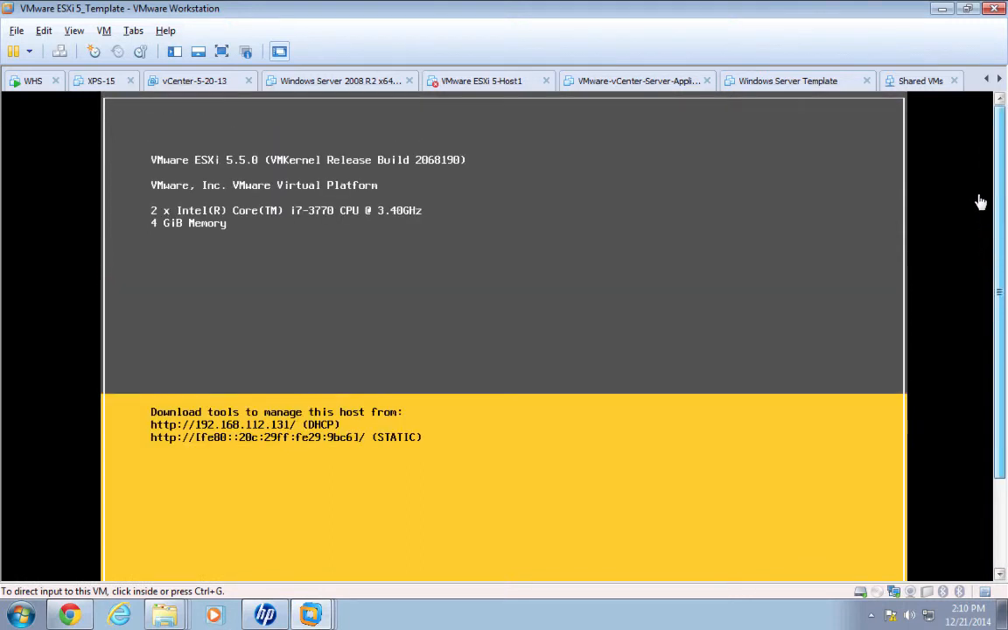
mouse_move(977, 187)
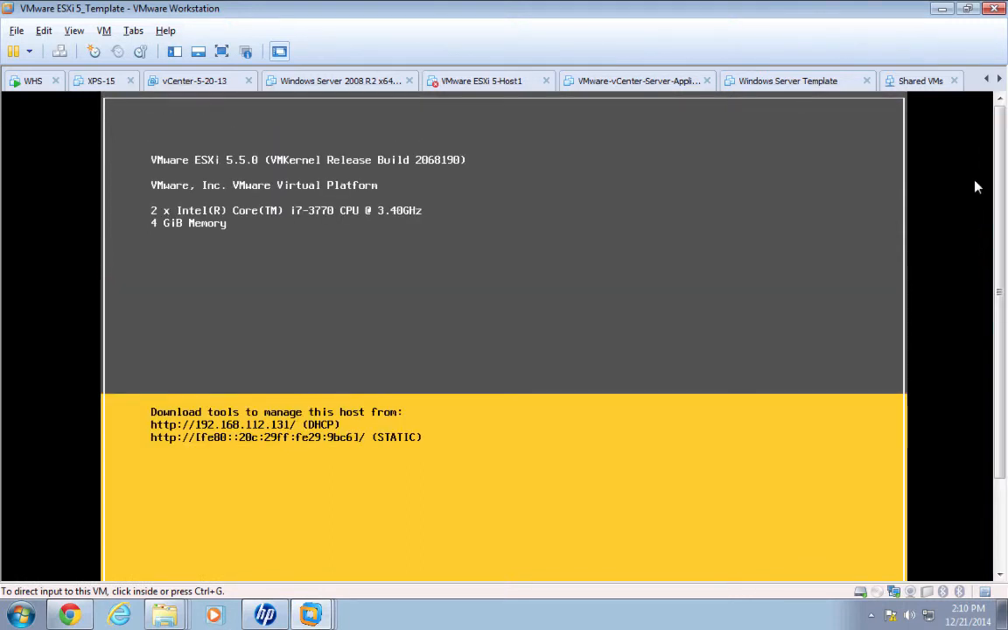